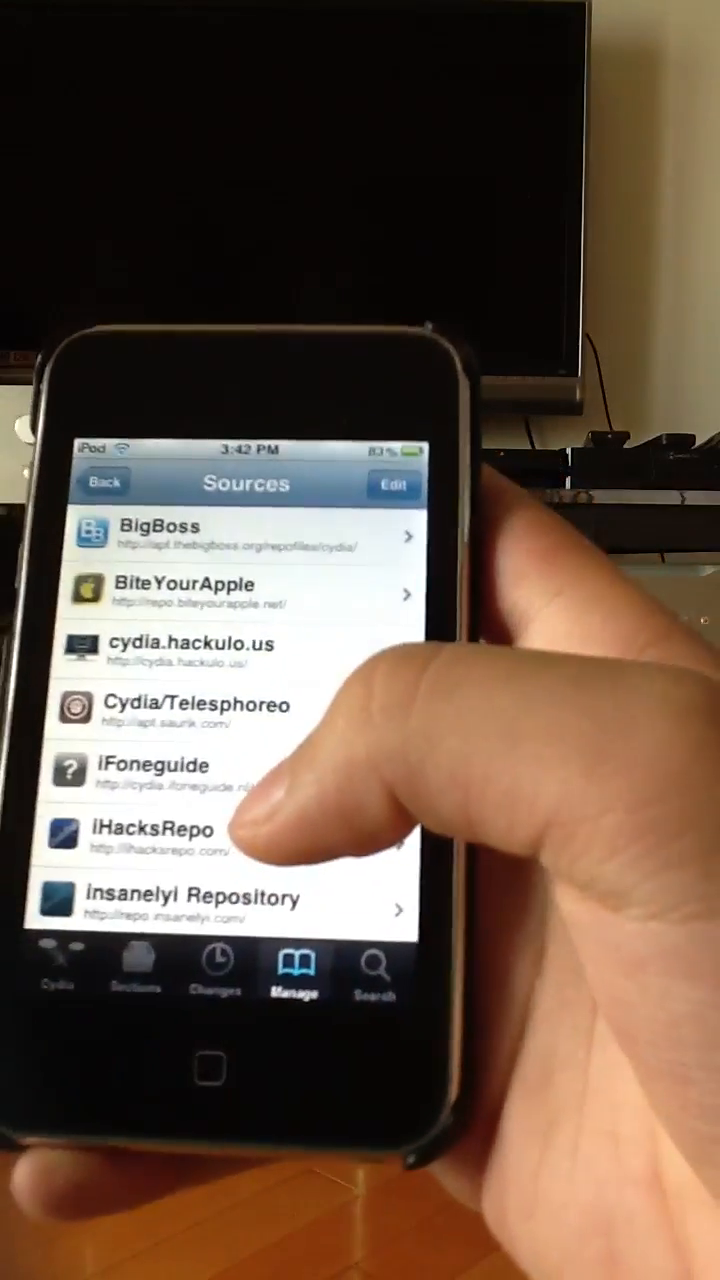
scroll(down, 3)
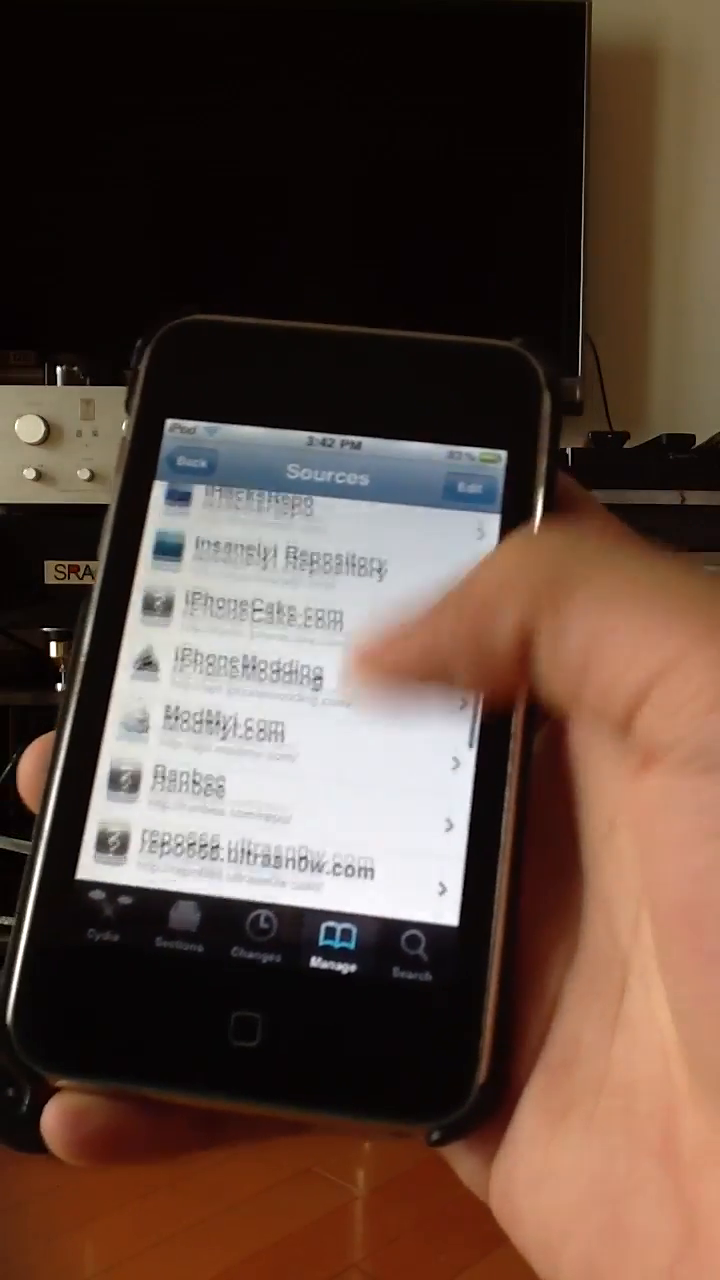
scroll(down, 3)
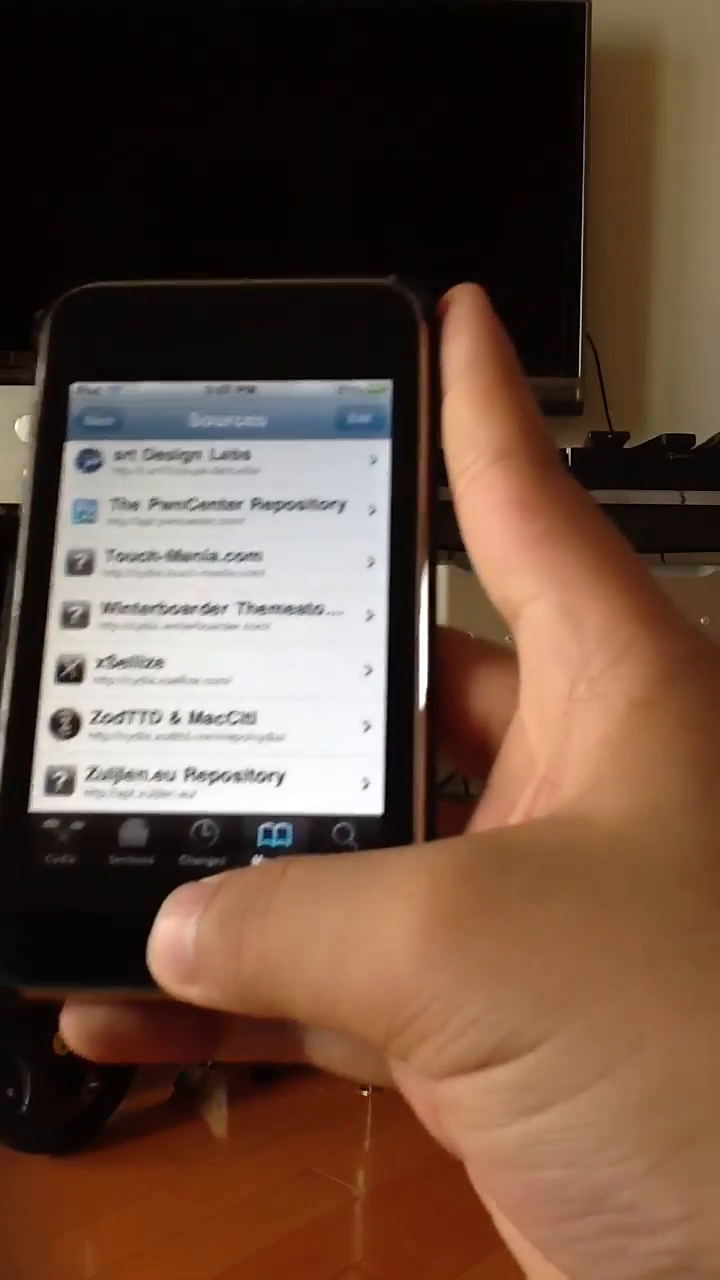